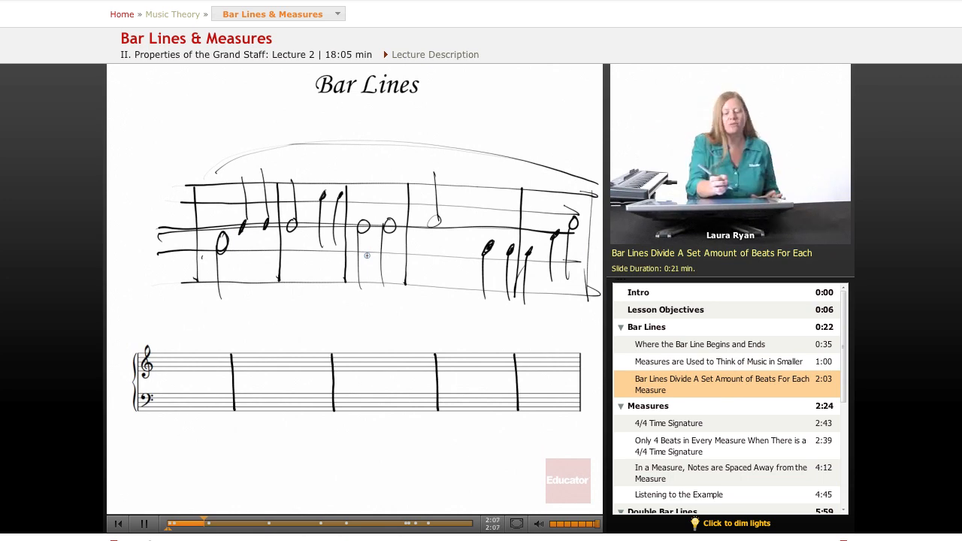
{"action": "mouse_move", "coordinate": [168, 313]}
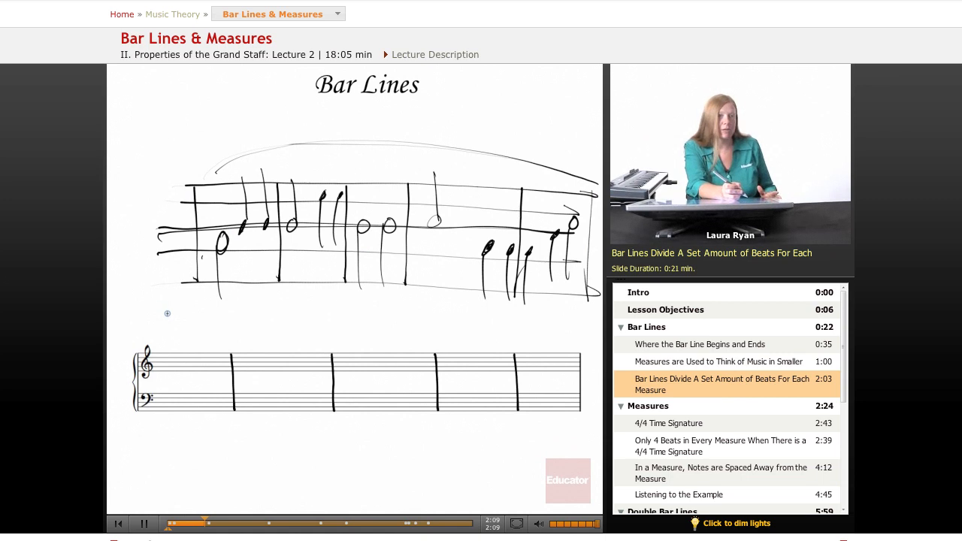